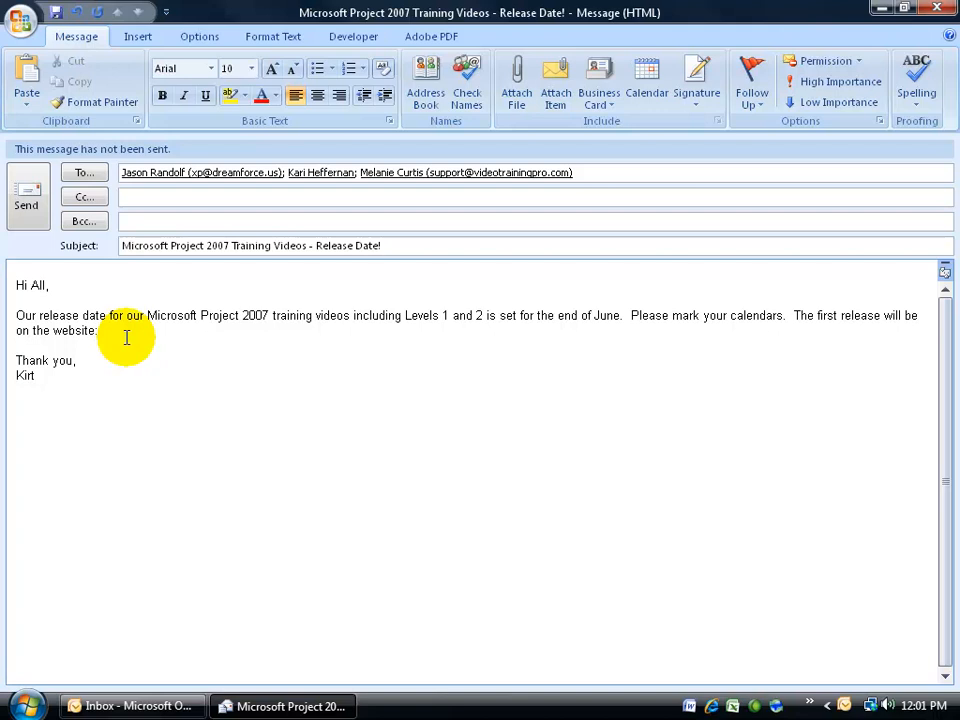
type("www.videotrainingpro.com")
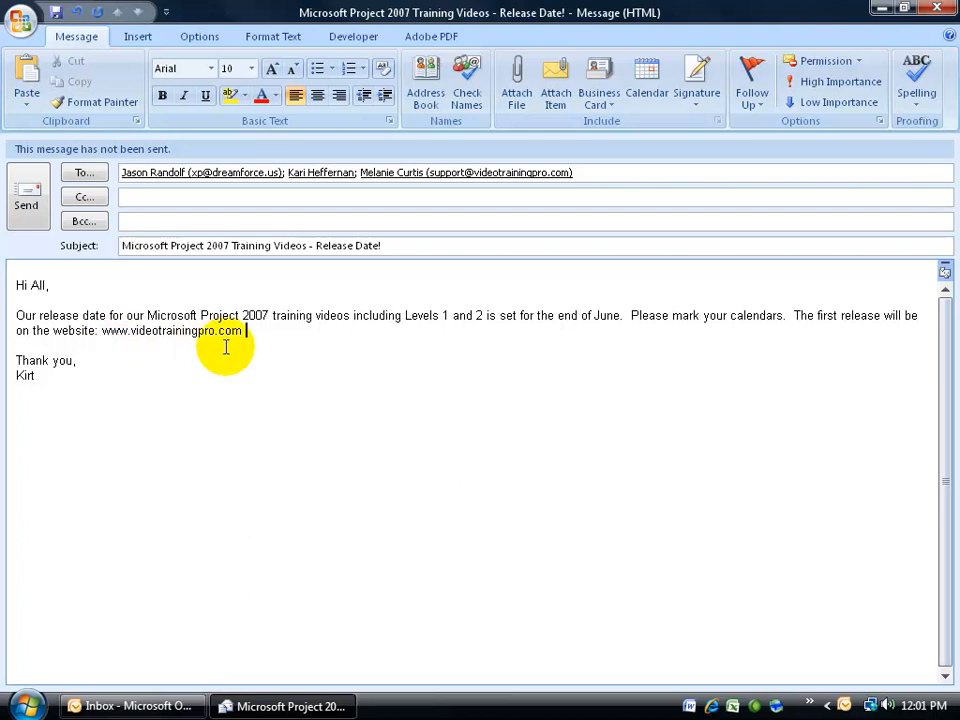
mouse_move(158, 347)
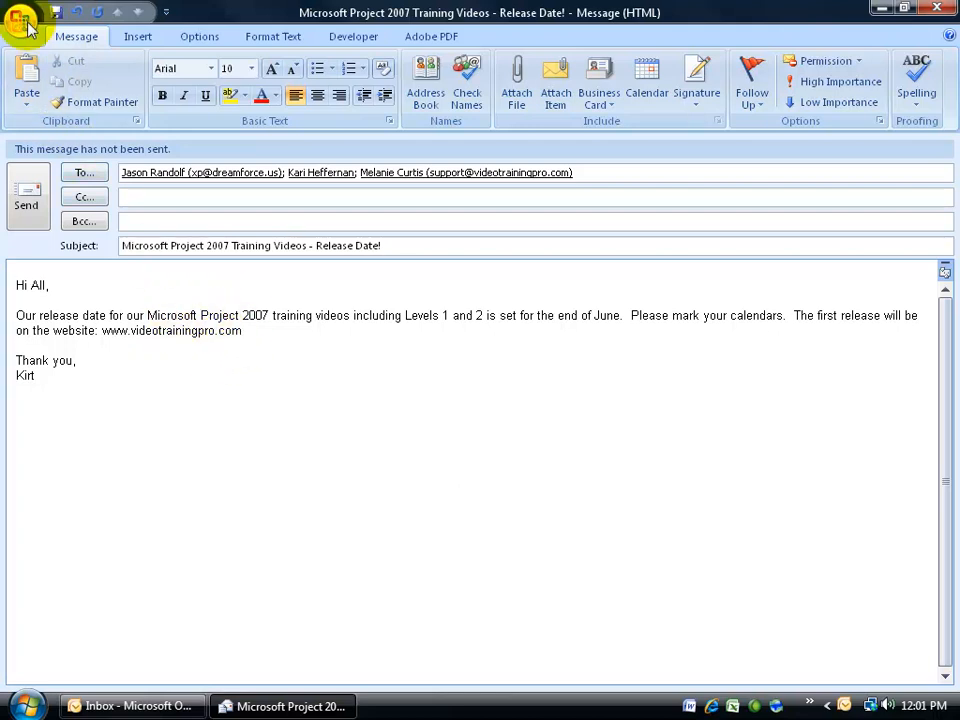
Step: Open the AutoCorrect settings from Editor Options' Proofing section
left_click(22, 20)
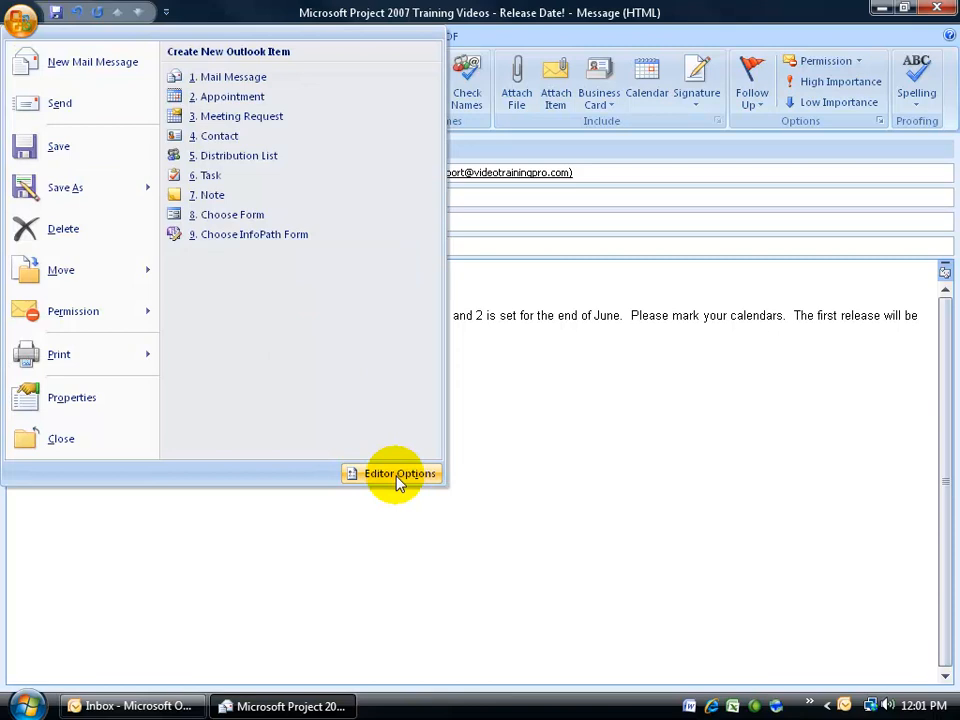
left_click(400, 473)
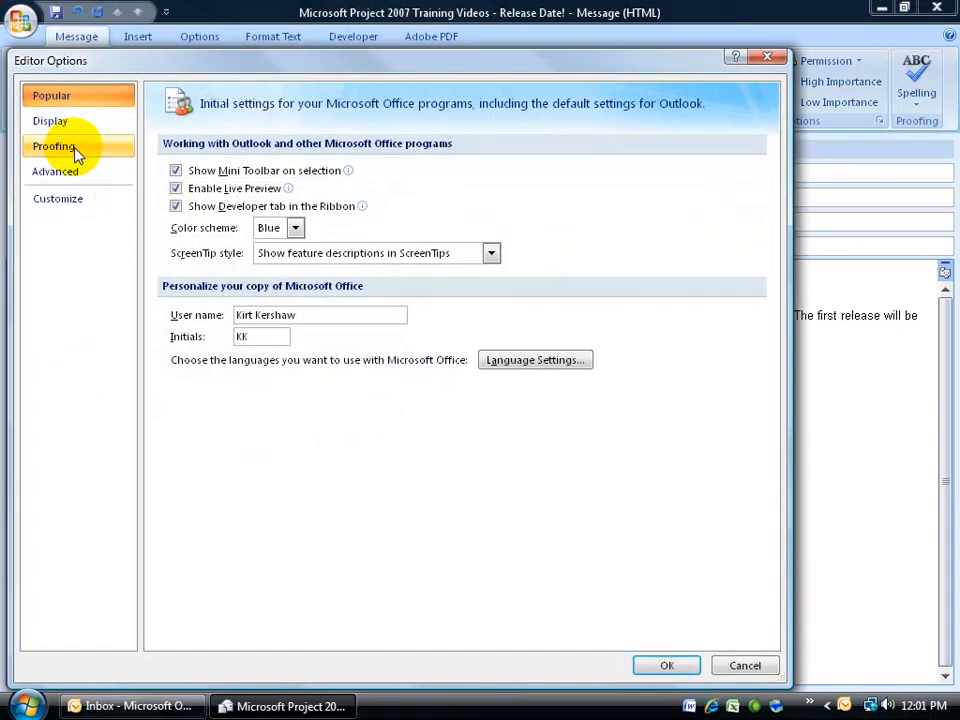
left_click(54, 146)
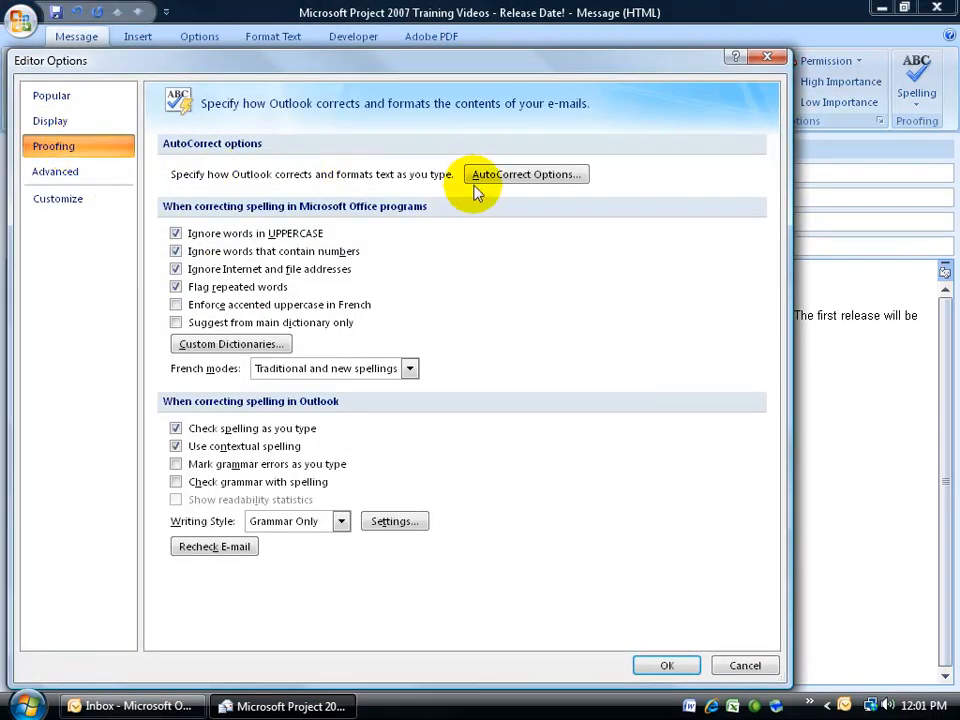
left_click(525, 174)
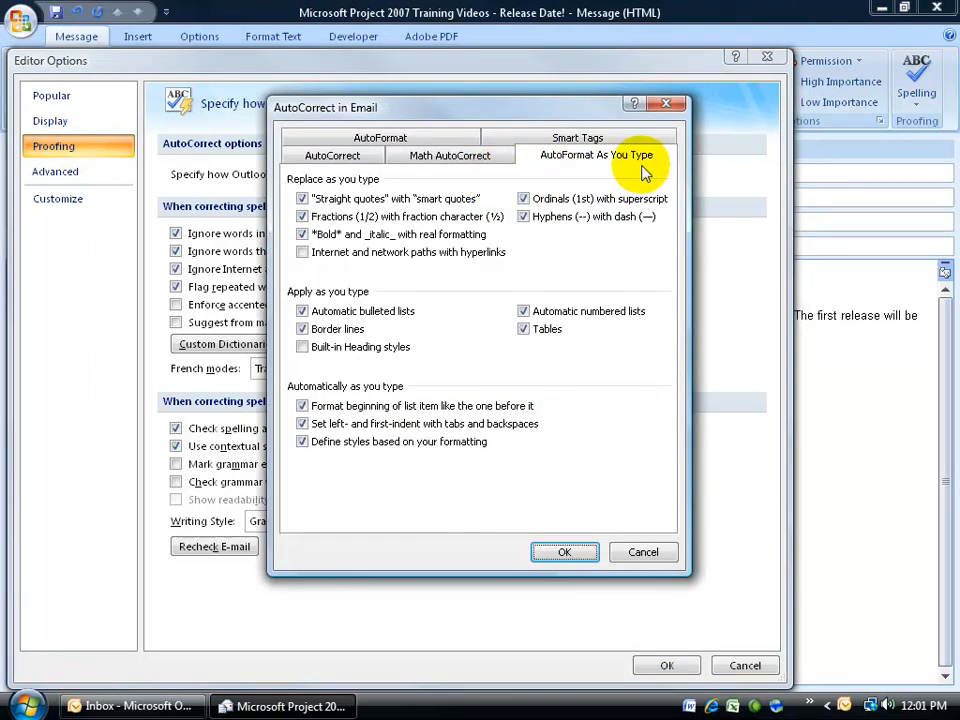
Step: Enable 'Internet and network paths with hyperlinks' under AutoFormat As You Type and confirm
left_click(303, 252)
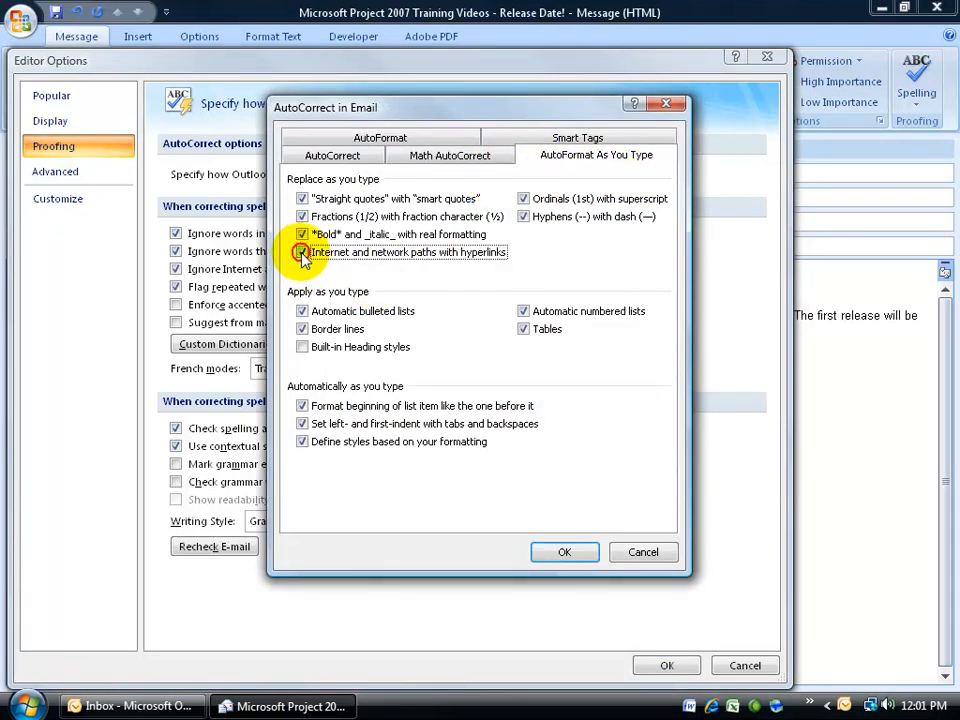
left_click(303, 252)
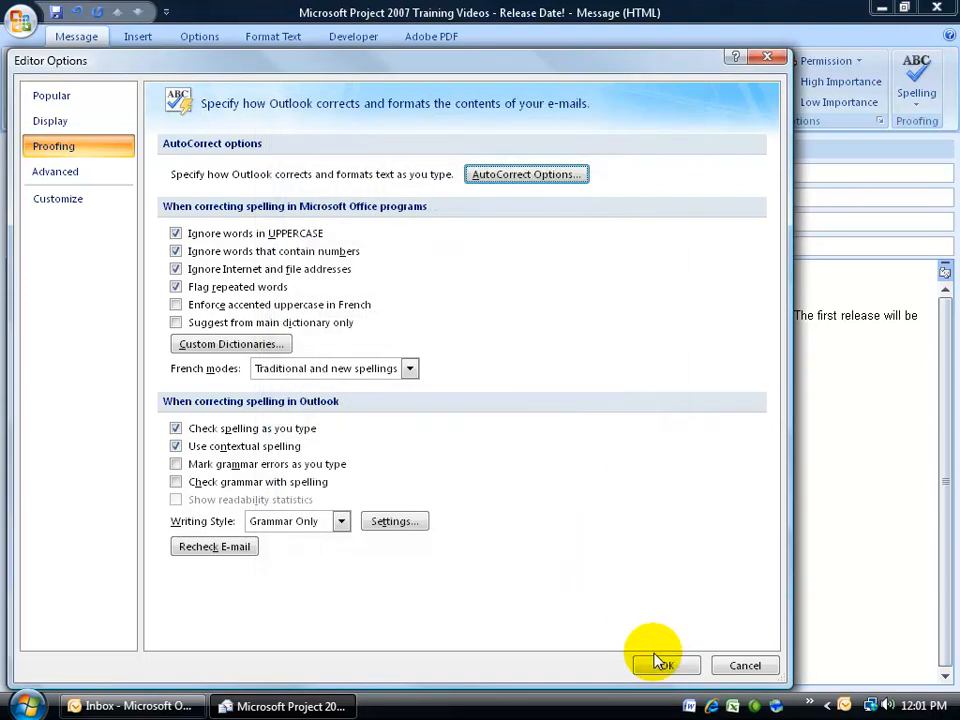
left_click(663, 665)
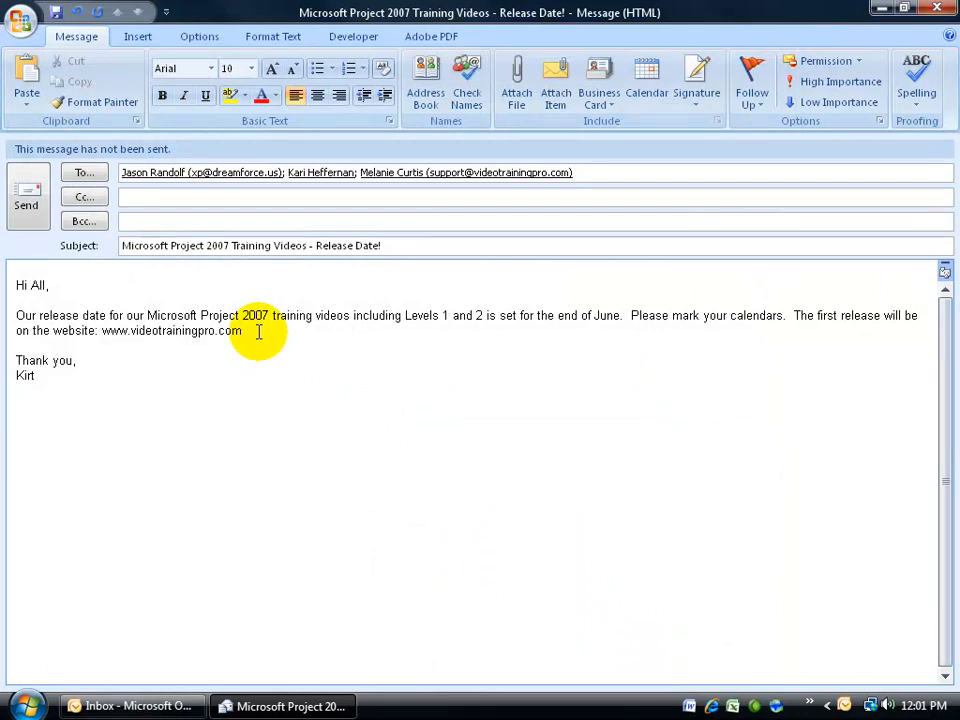
mouse_move(212, 350)
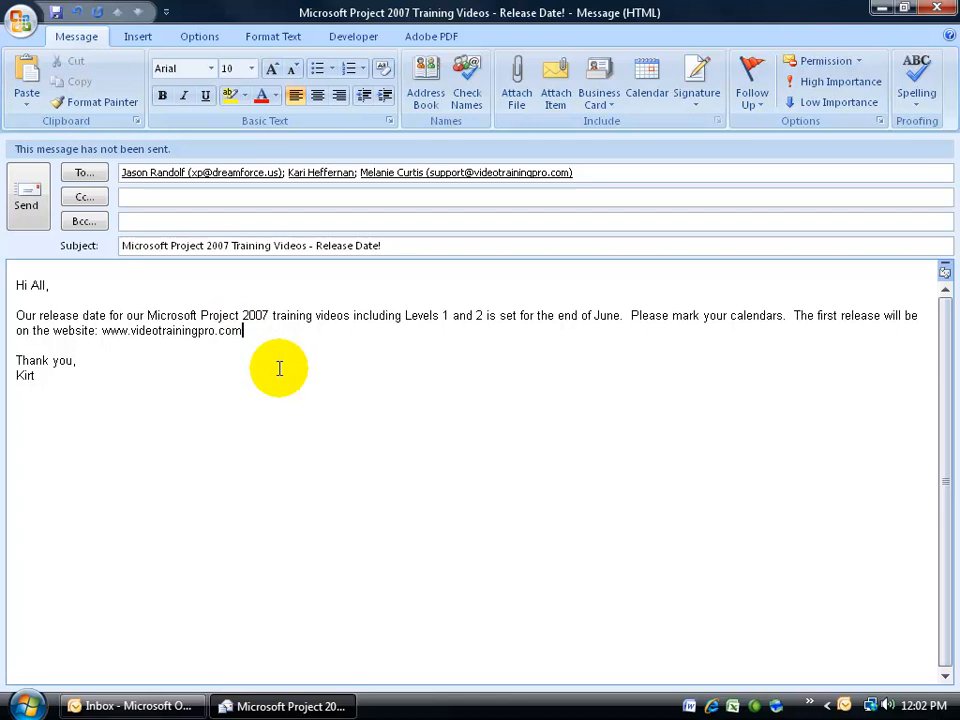
key("space")
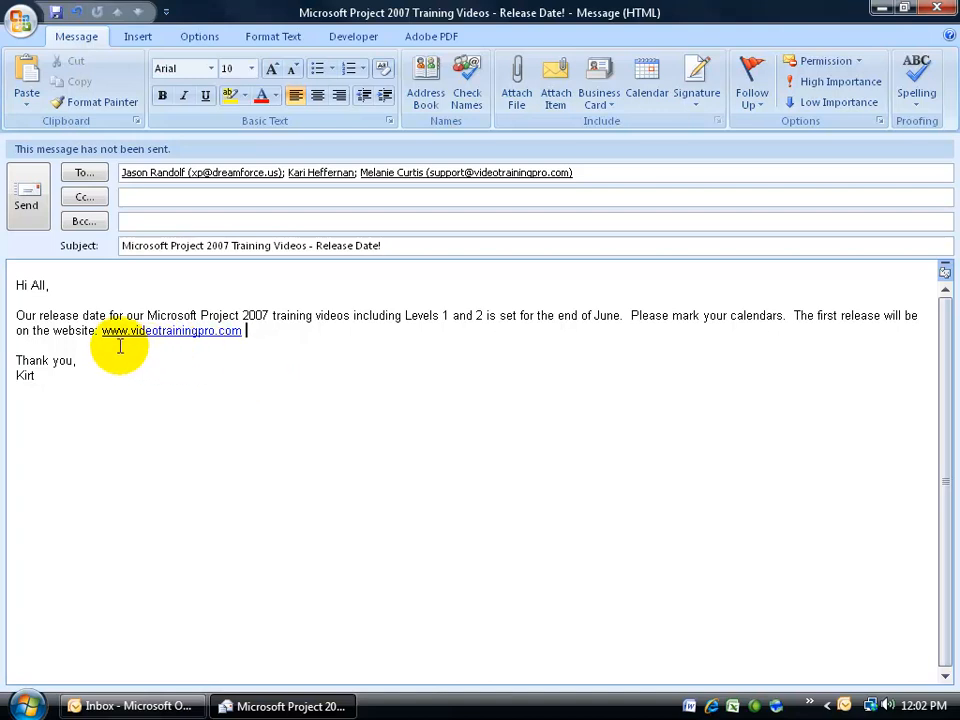
mouse_move(209, 354)
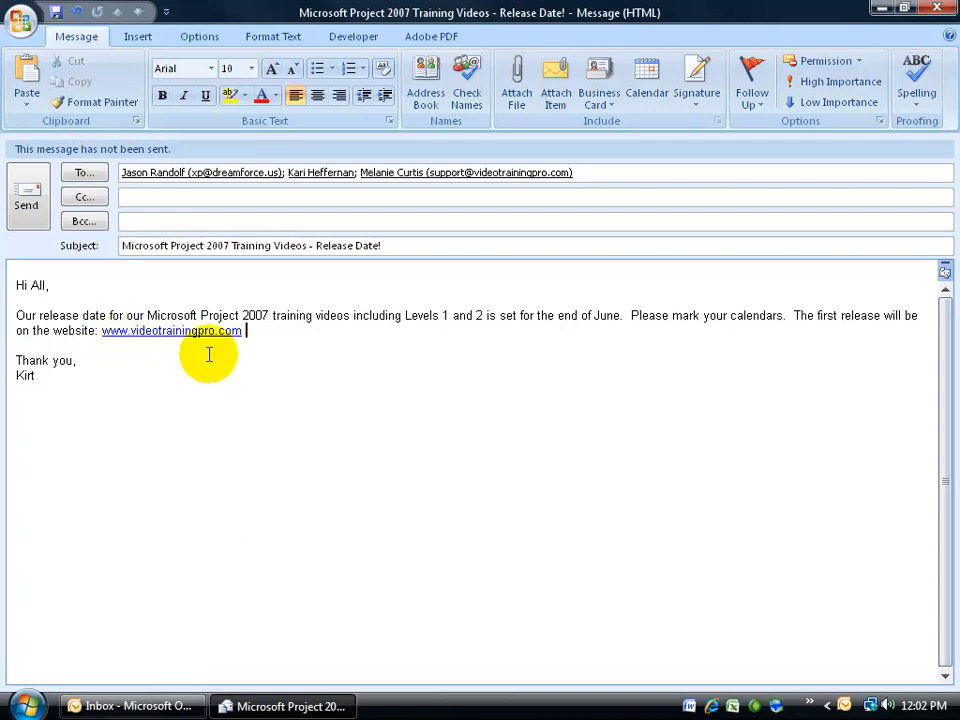
mouse_move(170, 330)
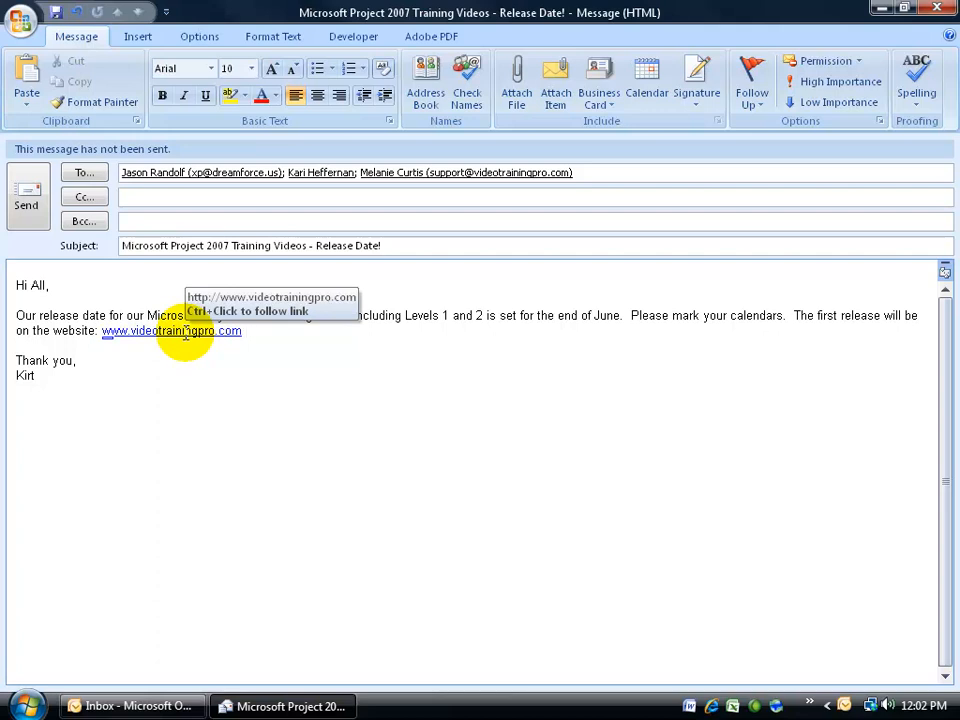
Step: Follow the videotrainingpro.com link and view the site in Internet Explorer
left_click(171, 330)
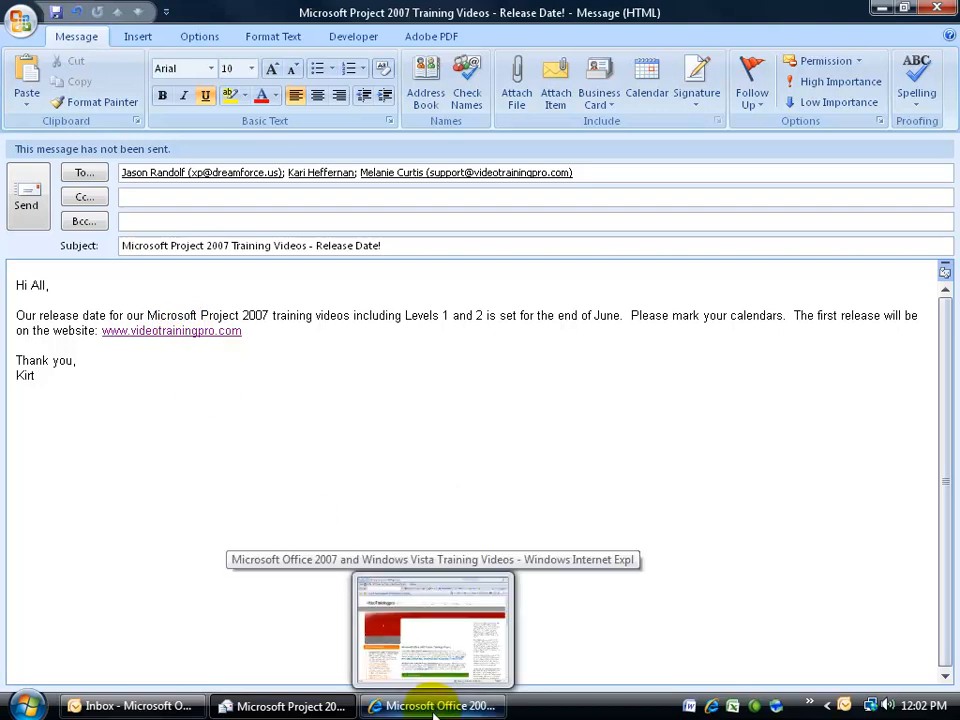
left_click(433, 706)
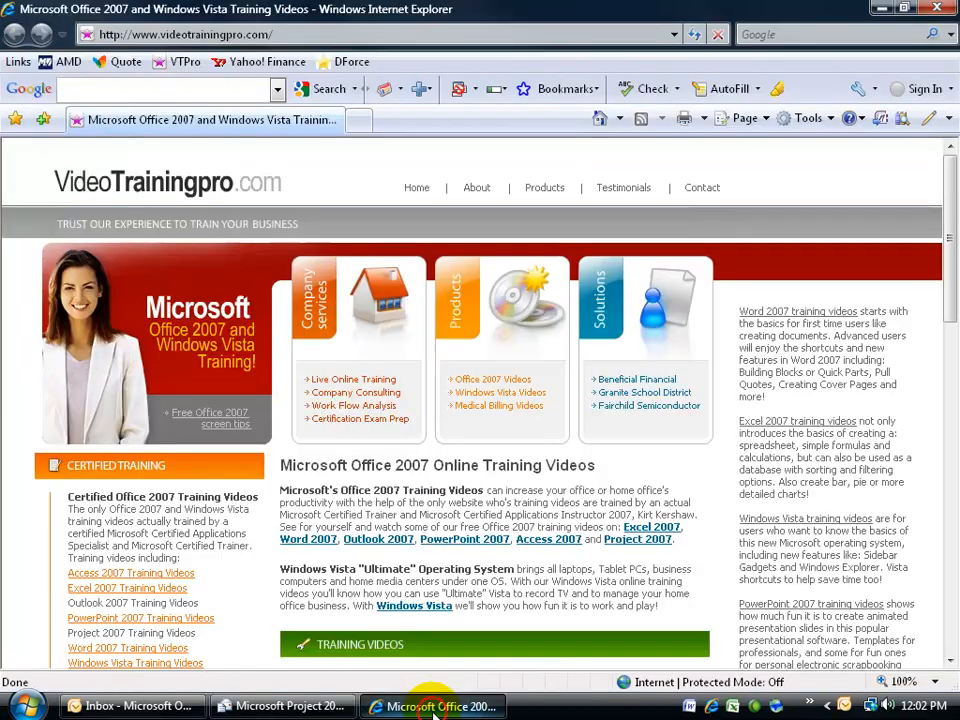